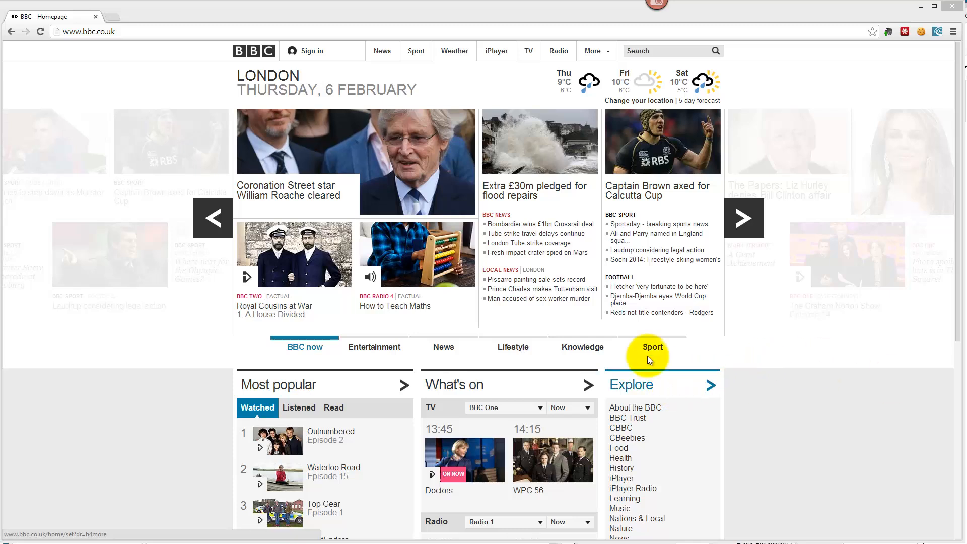
# - Inspect the BBC homepage's date element via the right-click menu
pyautogui.rightClick(370, 68)
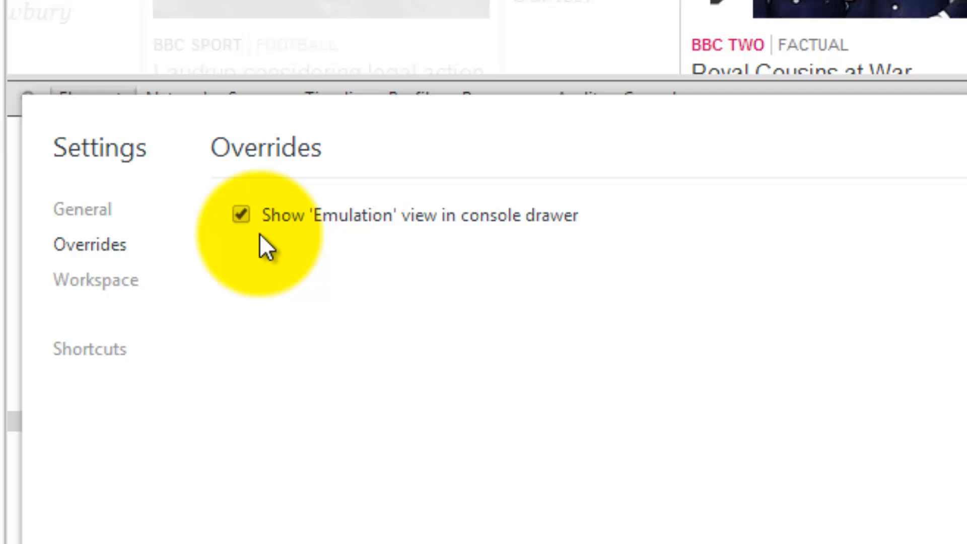
pyautogui.moveTo(528, 343)
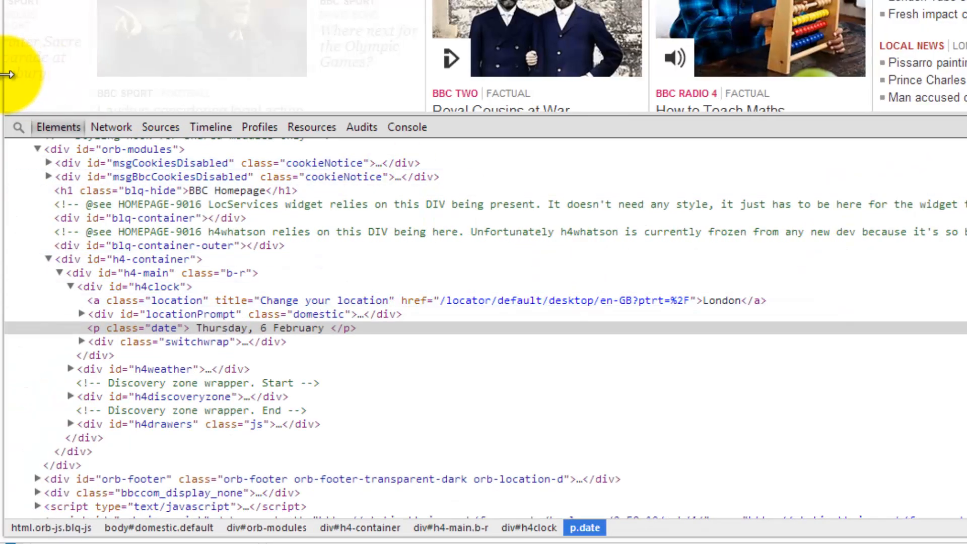
pyautogui.moveTo(332, 264)
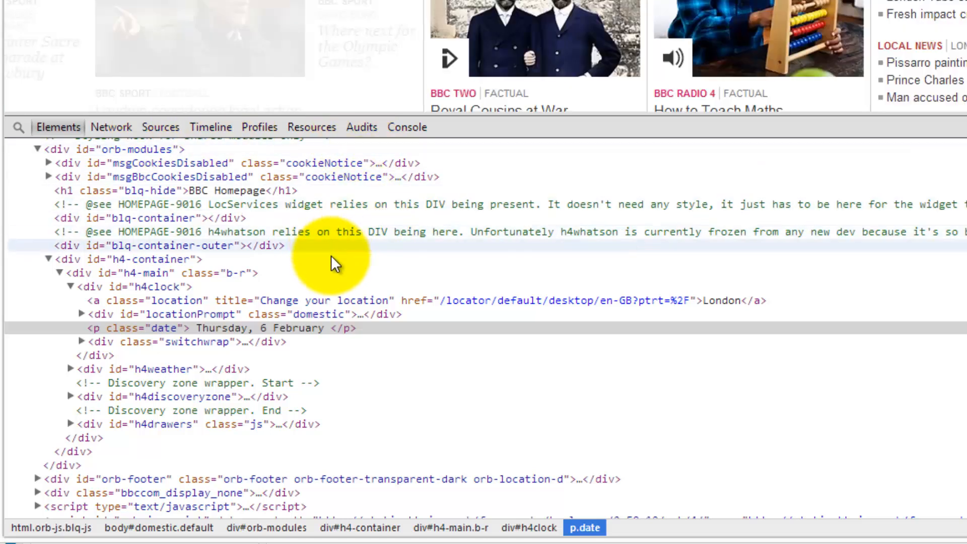
# - Show the console drawer below the element tree on its Emulation tab
pyautogui.press('Escape')
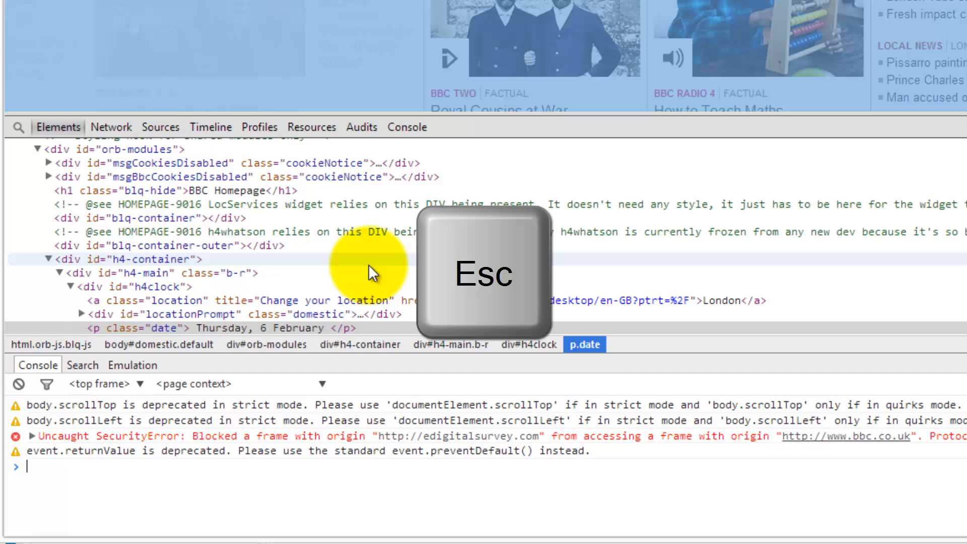
pyautogui.press('Escape')
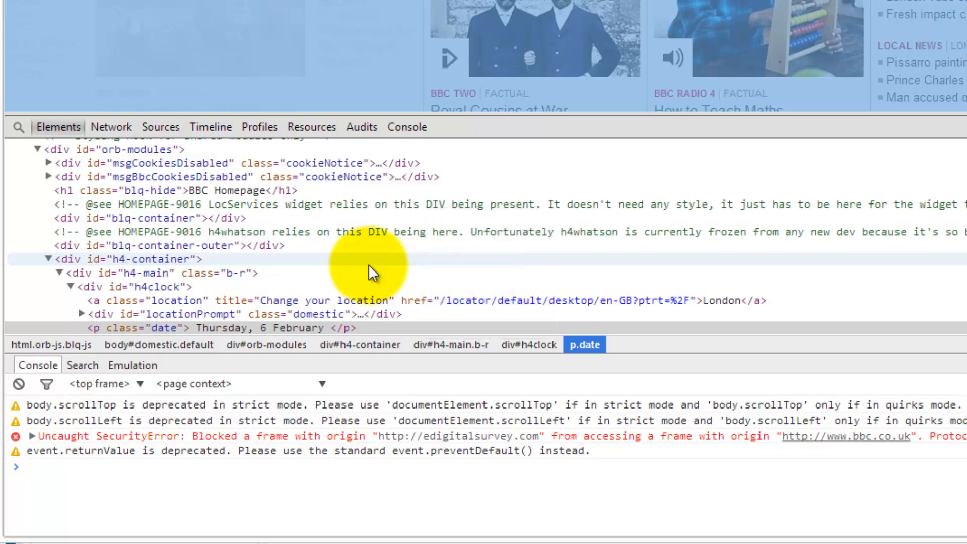
pyautogui.click(132, 364)
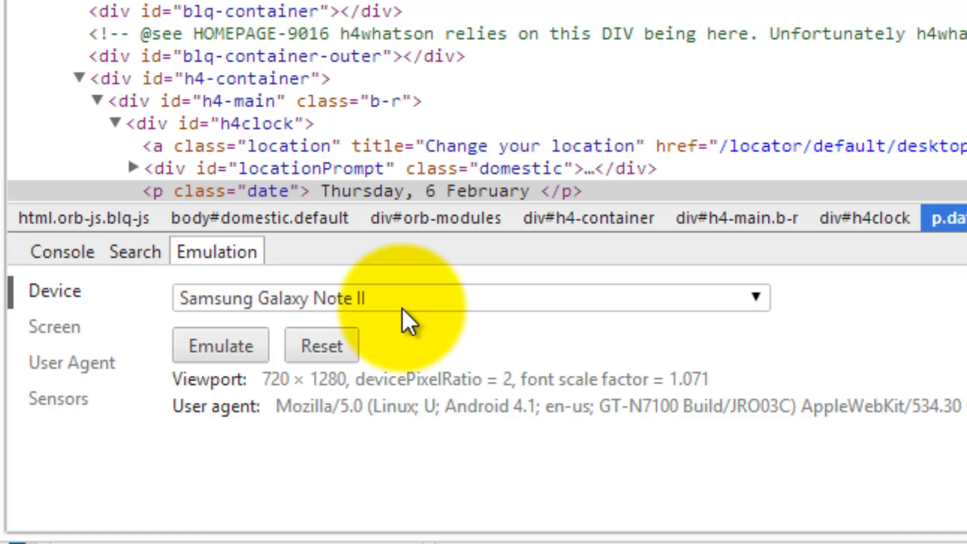
pyautogui.moveTo(320, 305)
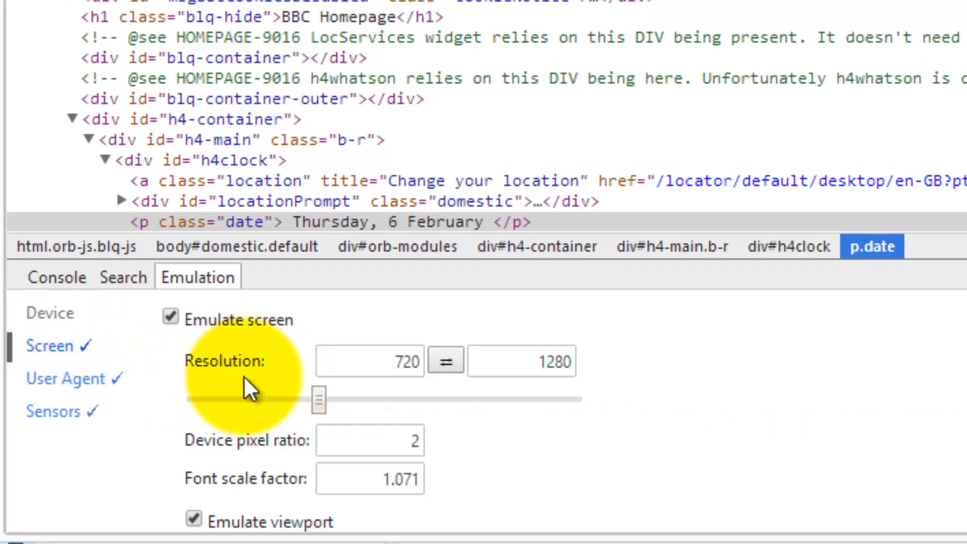
pyautogui.moveTo(55, 351)
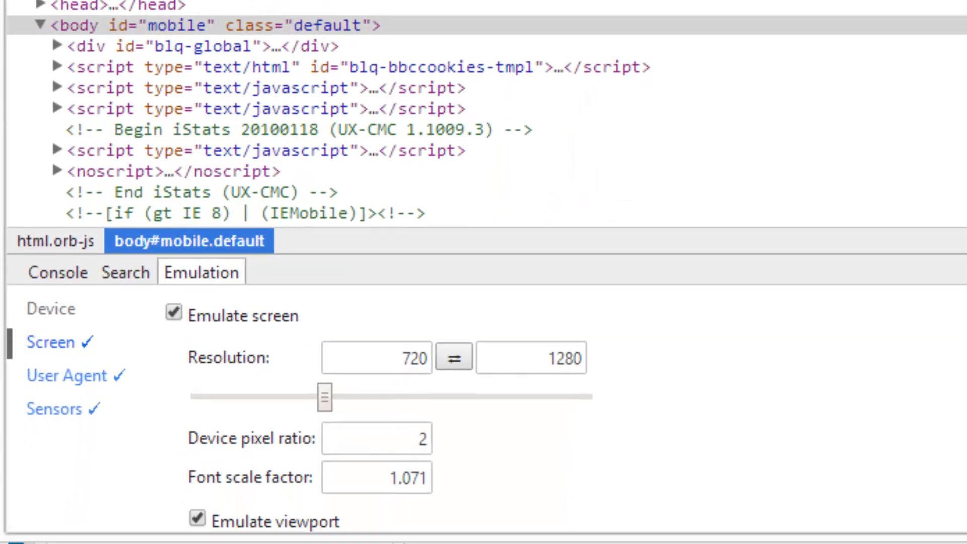
# - Untick 'Emulate touch screen' in the Emulation panel's Sensors settings
pyautogui.click(63, 408)
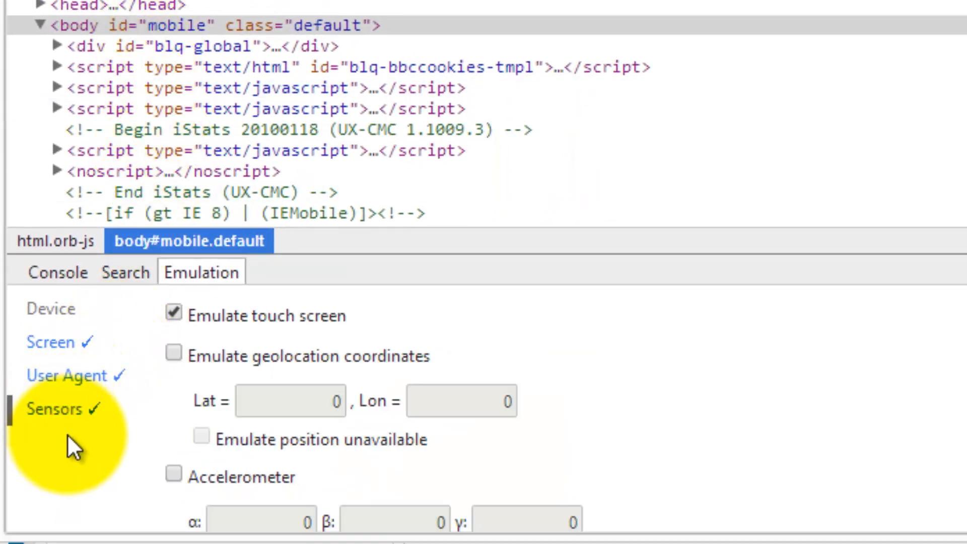
pyautogui.click(173, 313)
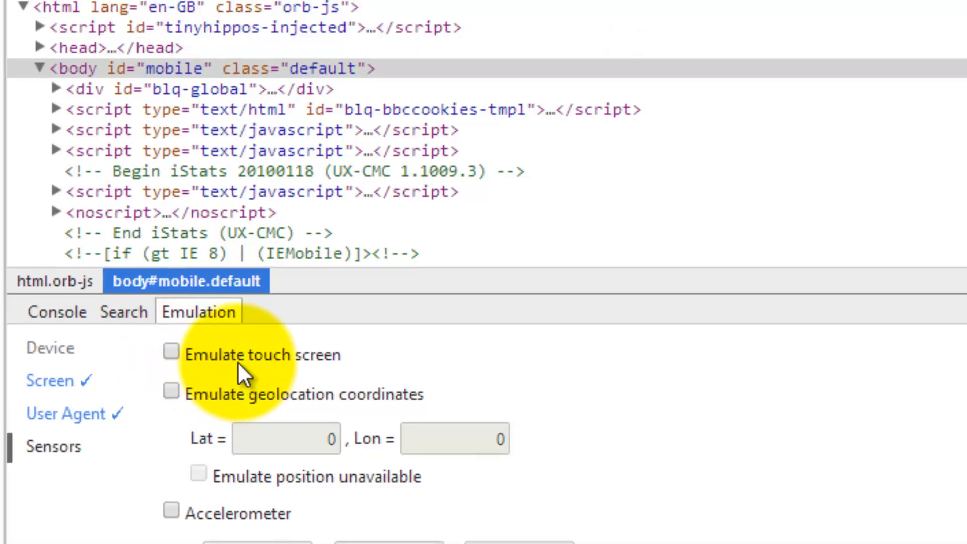
pyautogui.click(233, 16)
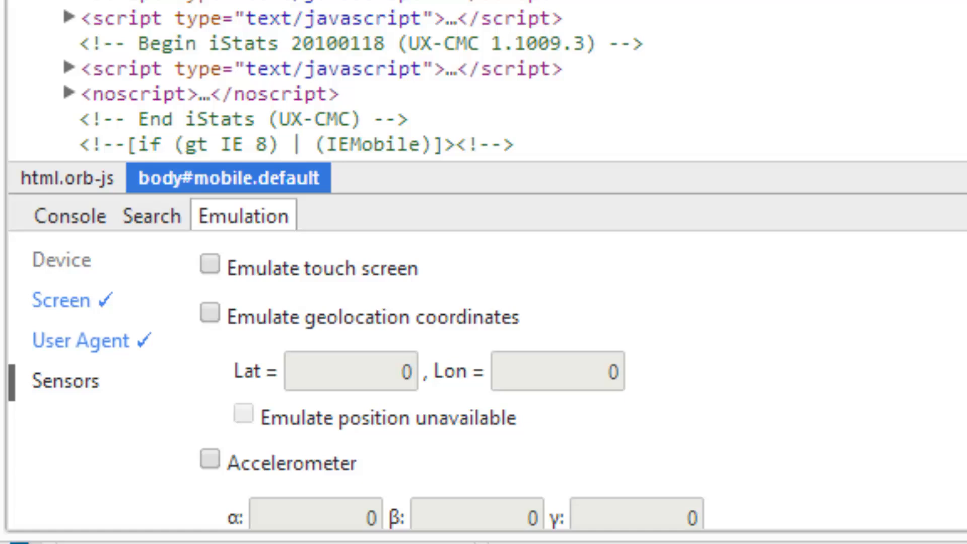
# - Reset the Samsung Galaxy Note II device emulation in the Device settings
pyautogui.click(60, 260)
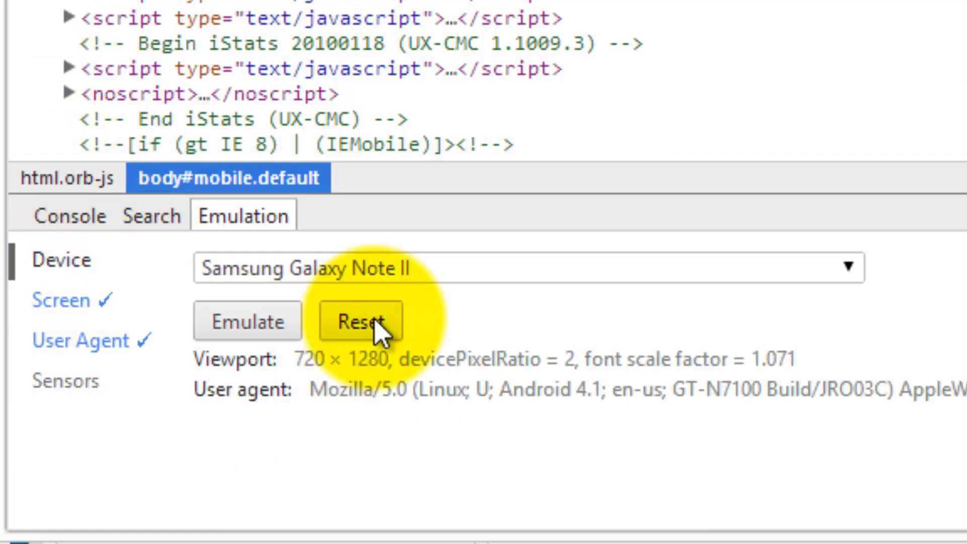
pyautogui.click(360, 321)
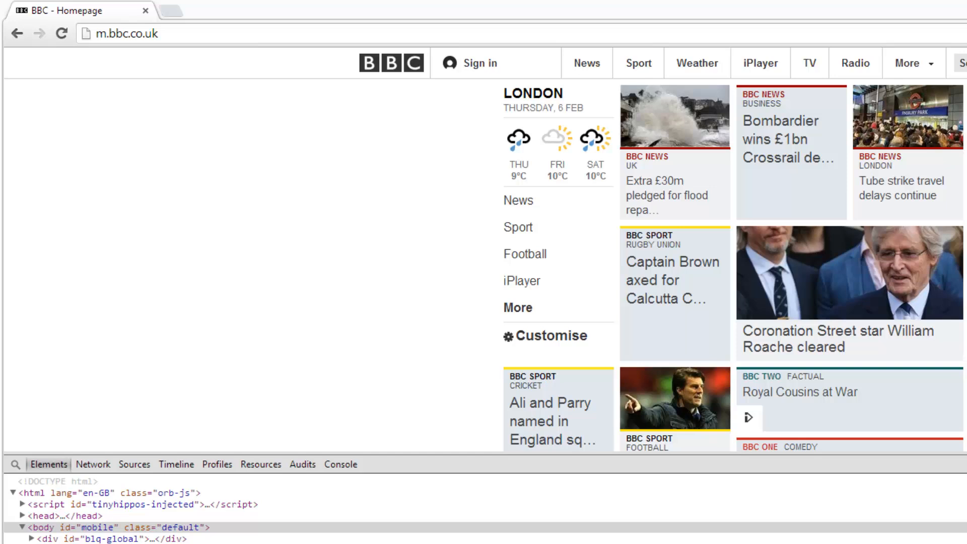
pyautogui.moveTo(157, 86)
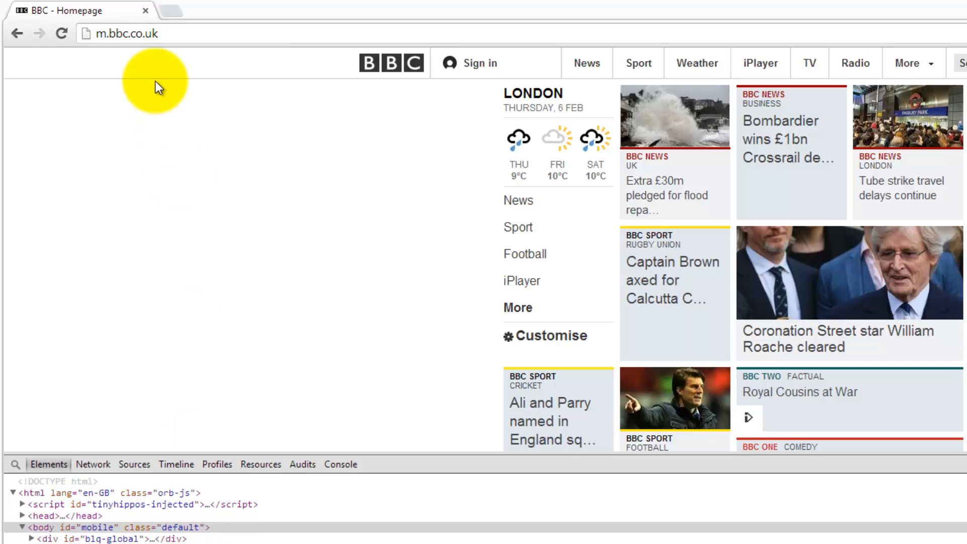
pyautogui.click(60, 33)
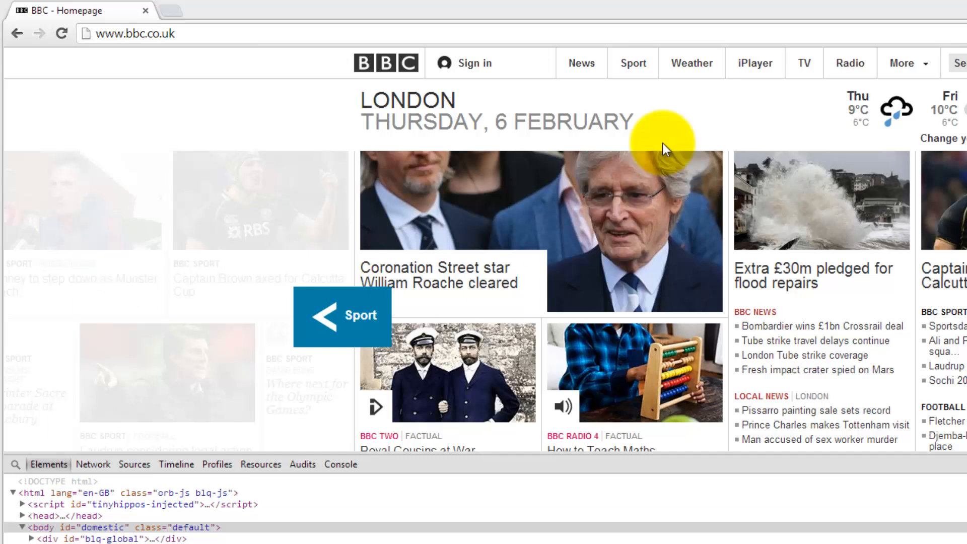
# - Reload the BBC site in the browser to get the desktop layout
pyautogui.click(690, 62)
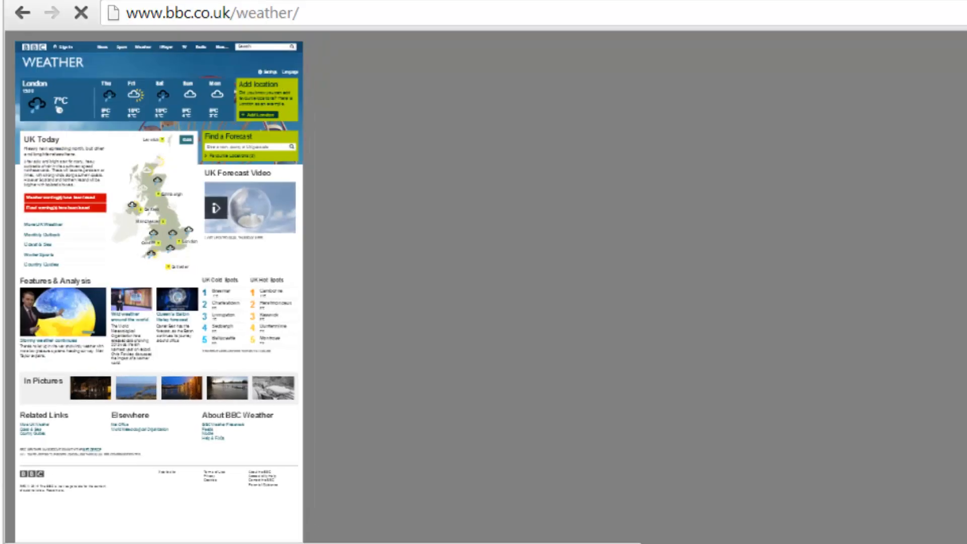
# - View the BBC Weather page's London 7°C forecast in the narrow viewport
pyautogui.click(80, 12)
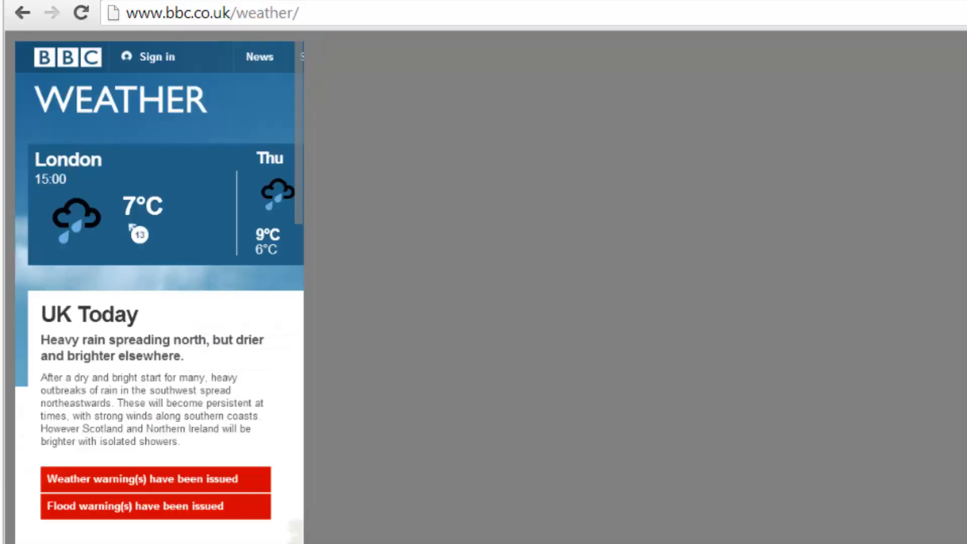